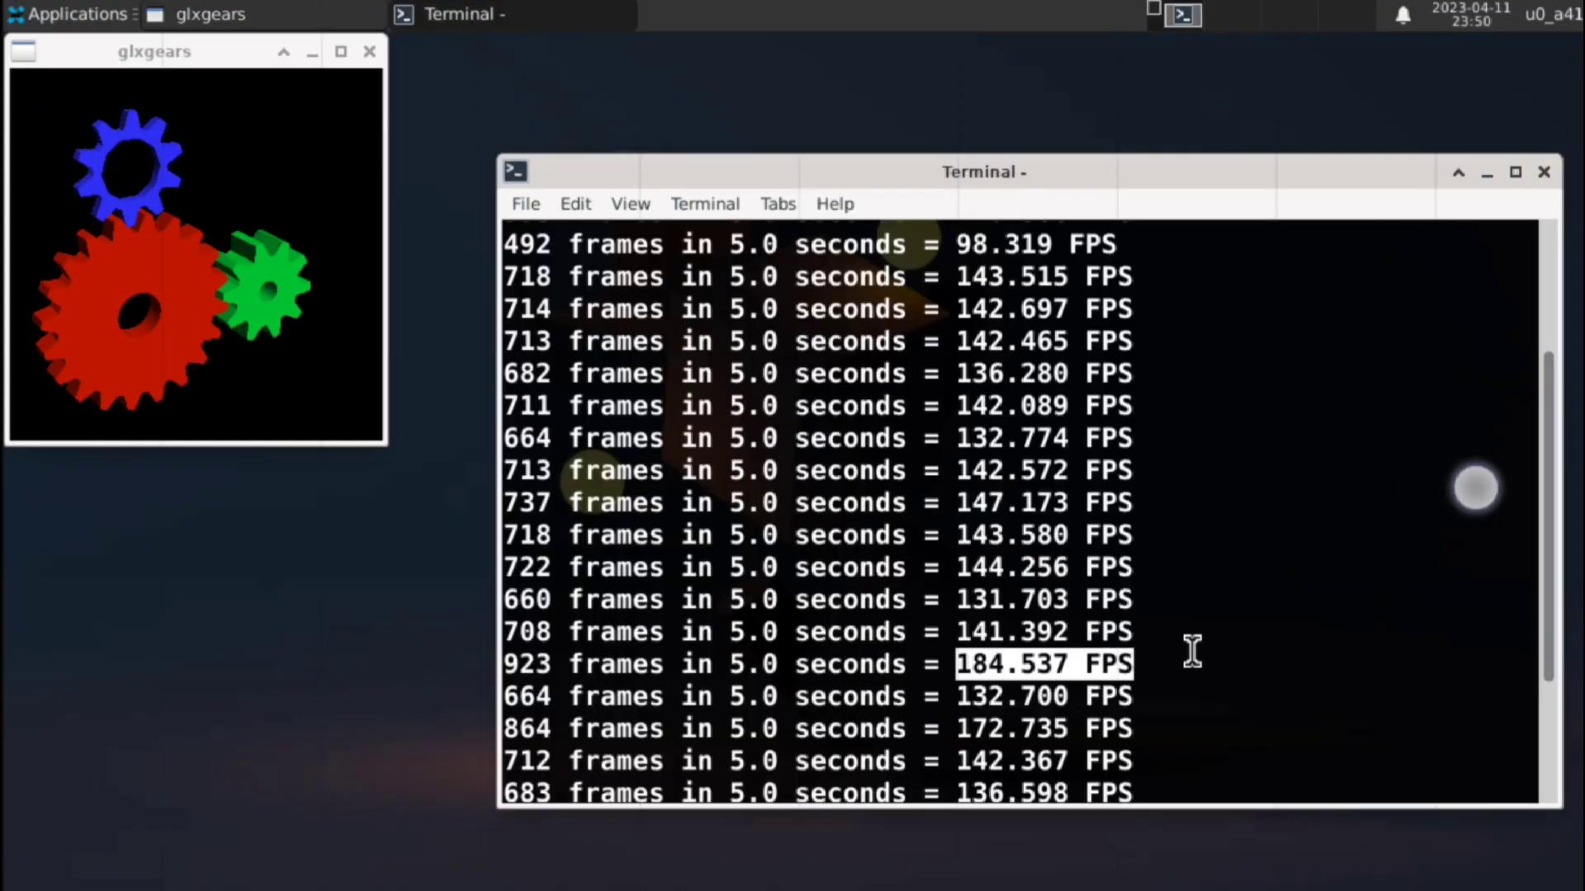
{"action": "mouse_move", "coordinate": [1314, 650]}
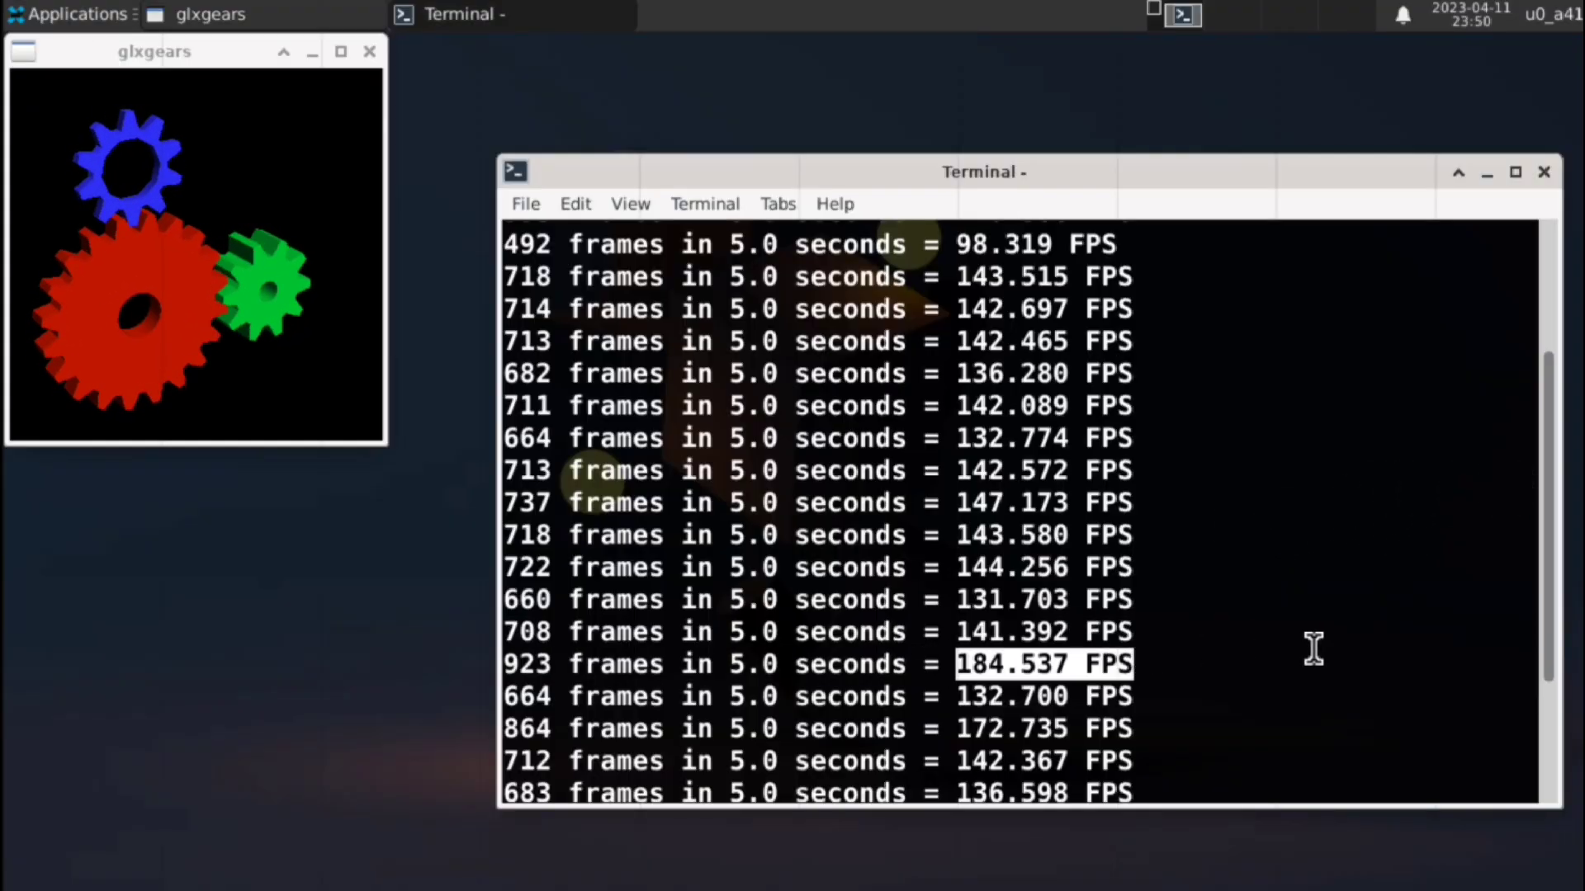